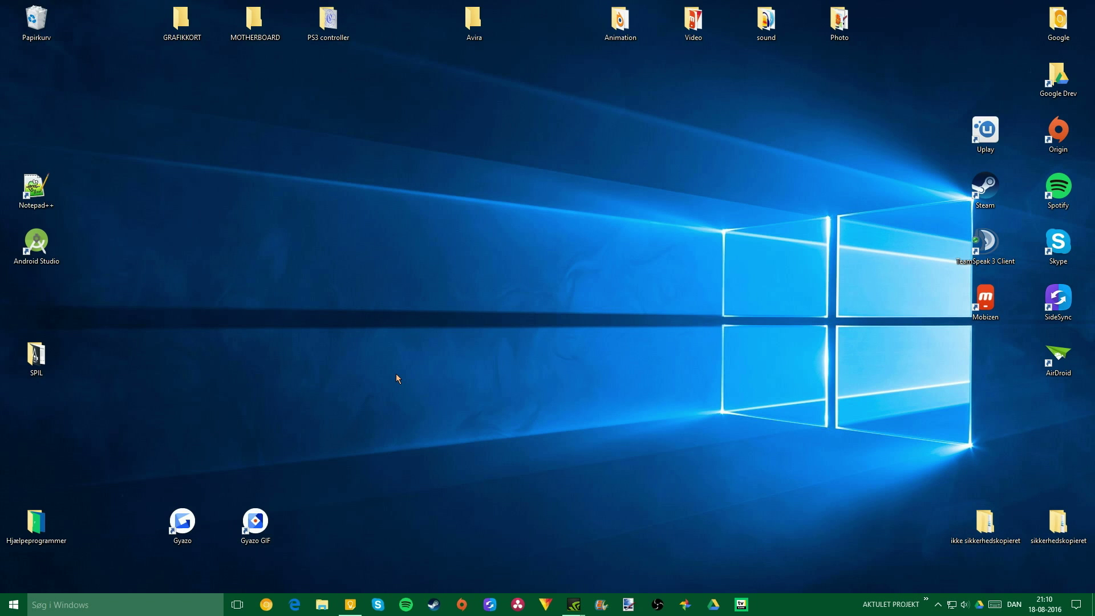
pyautogui.moveTo(282, 561)
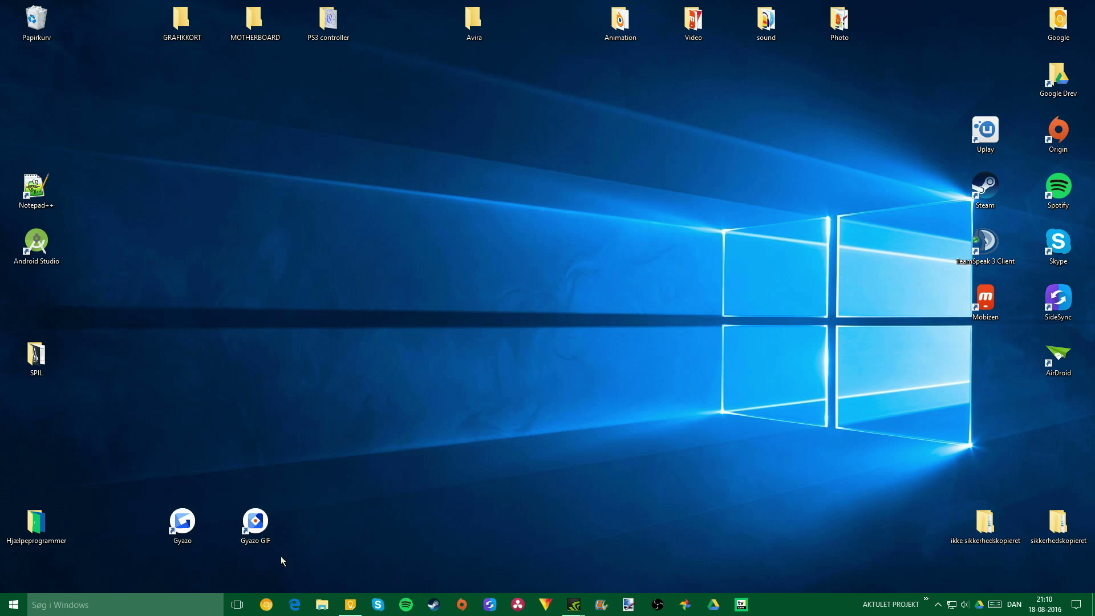
# - Launch Chrome from the taskbar onto a fresh Google start page
pyautogui.click(294, 605)
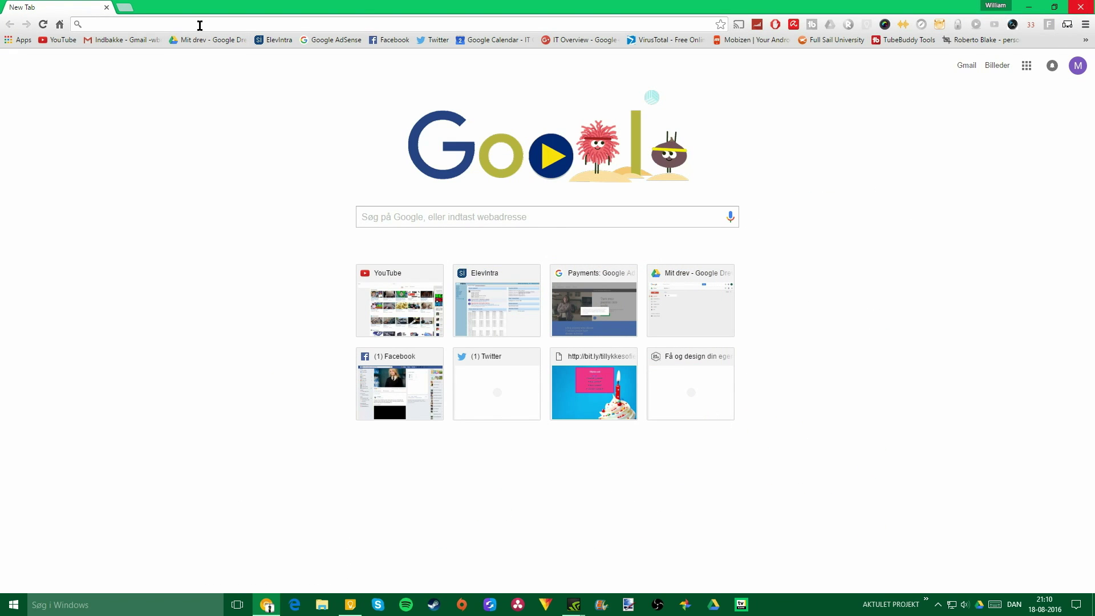
# - Search Google for 'windows movie maker' from the address bar suggestion
pyautogui.click(199, 24)
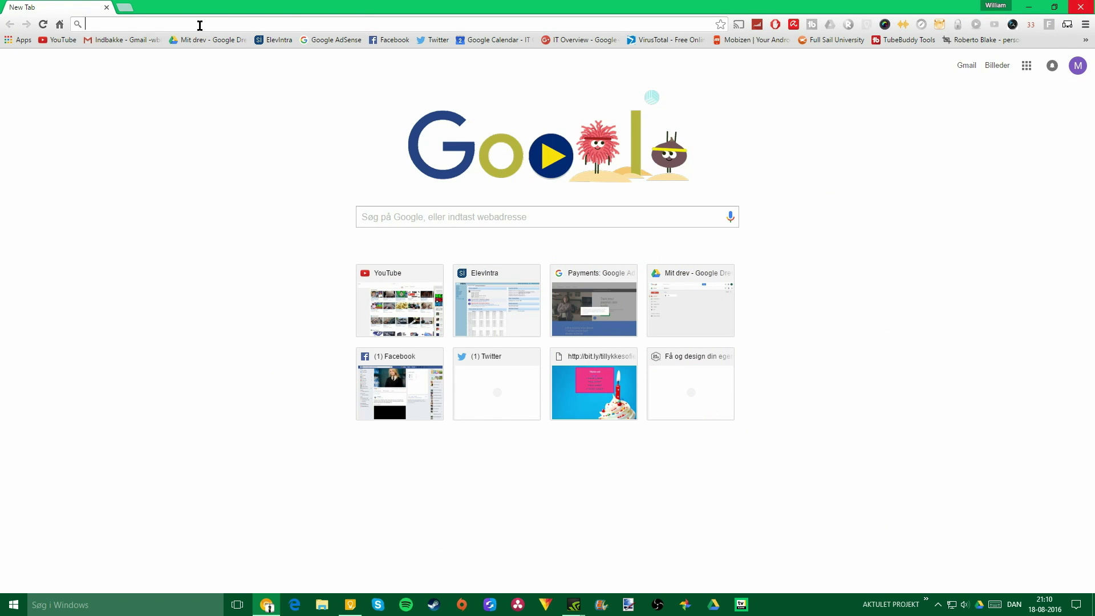
pyautogui.write('windows')
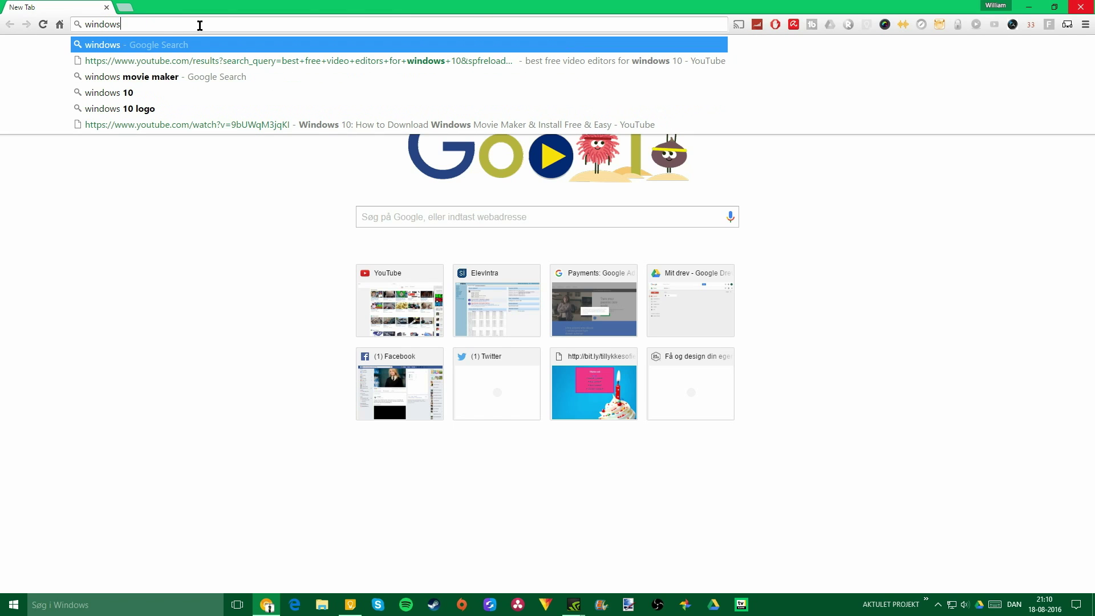
pyautogui.write('mn')
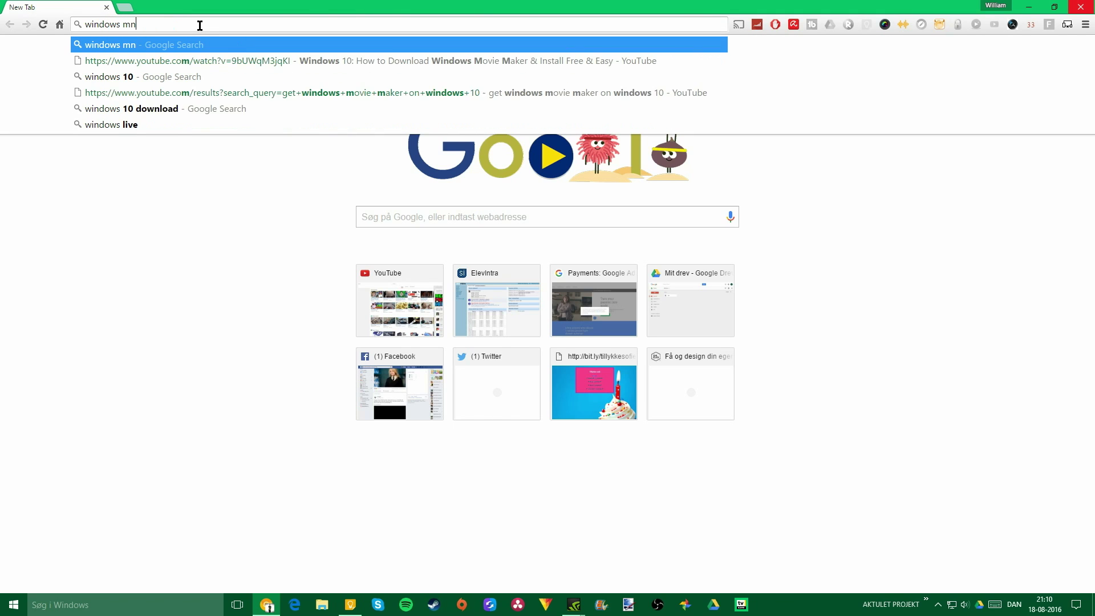
pyautogui.write('ovie maker')
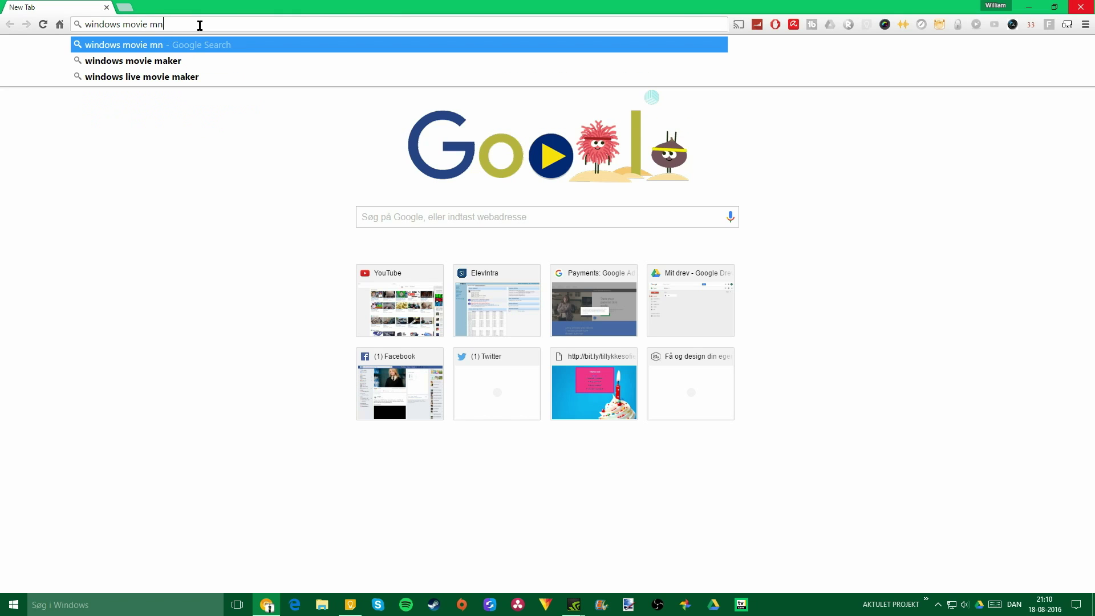
pyautogui.click(134, 61)
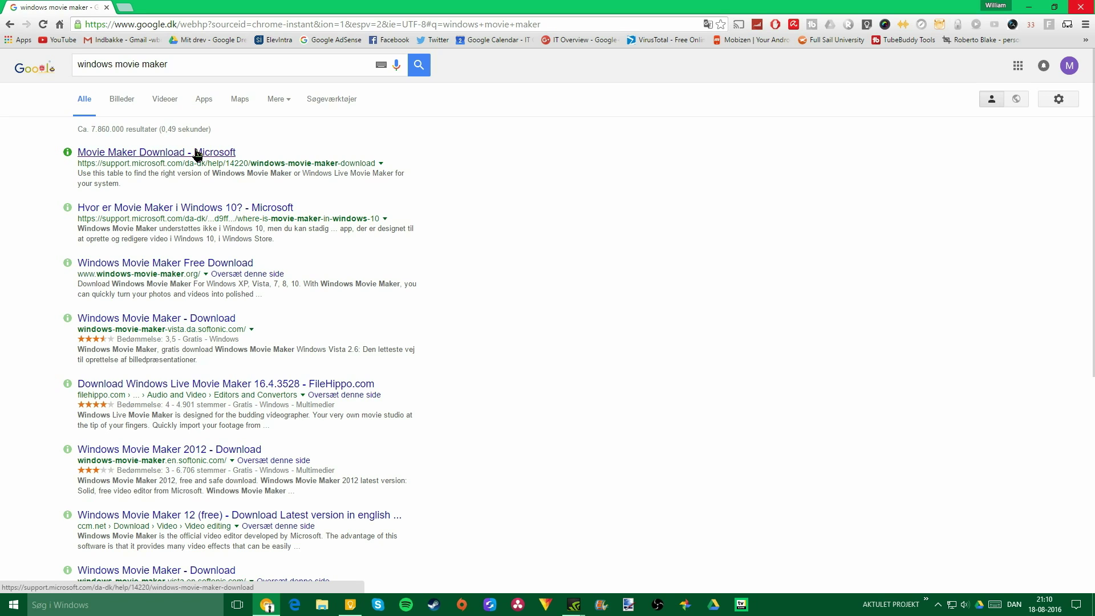
# - Go to Microsoft's Movie Maker download page and start the wlsetup-web.exe download via 'Hent det nu'
pyautogui.click(156, 151)
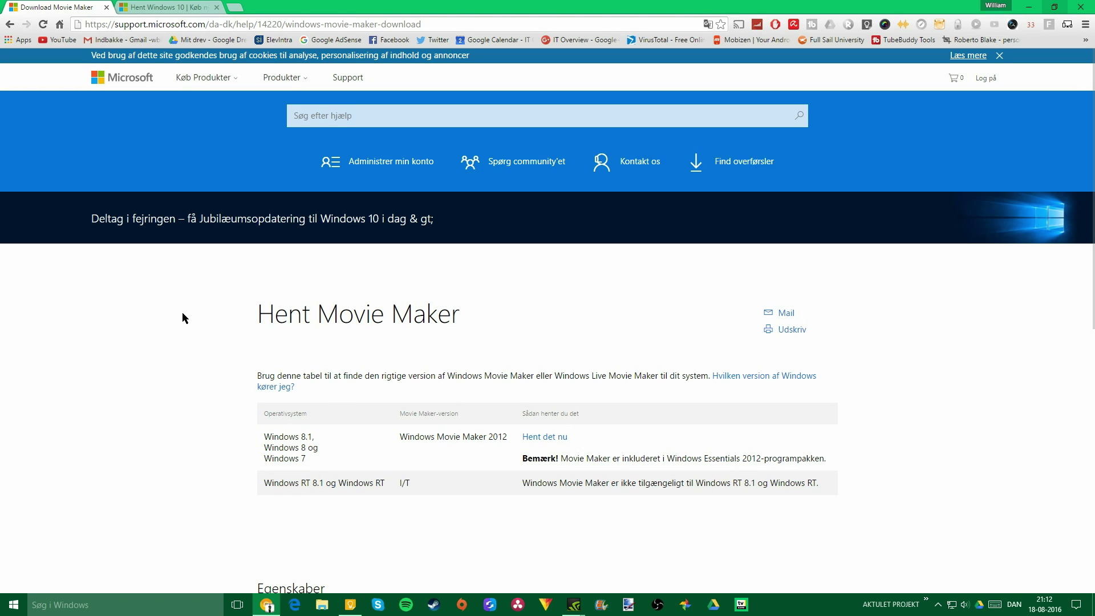
pyautogui.moveTo(498, 431)
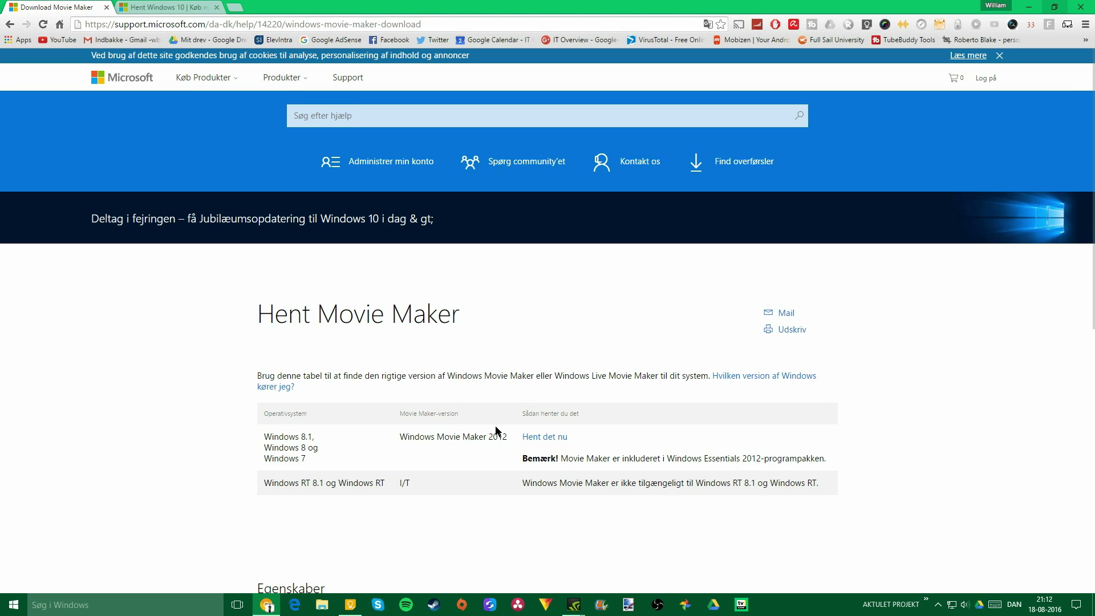
pyautogui.moveTo(572, 453)
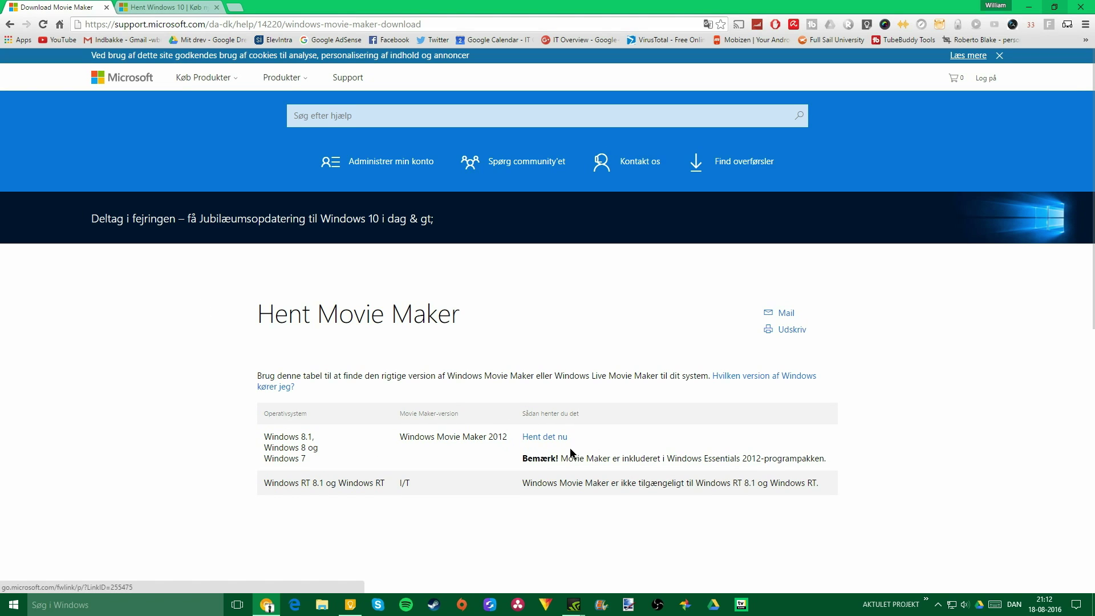
pyautogui.scroll(-3)
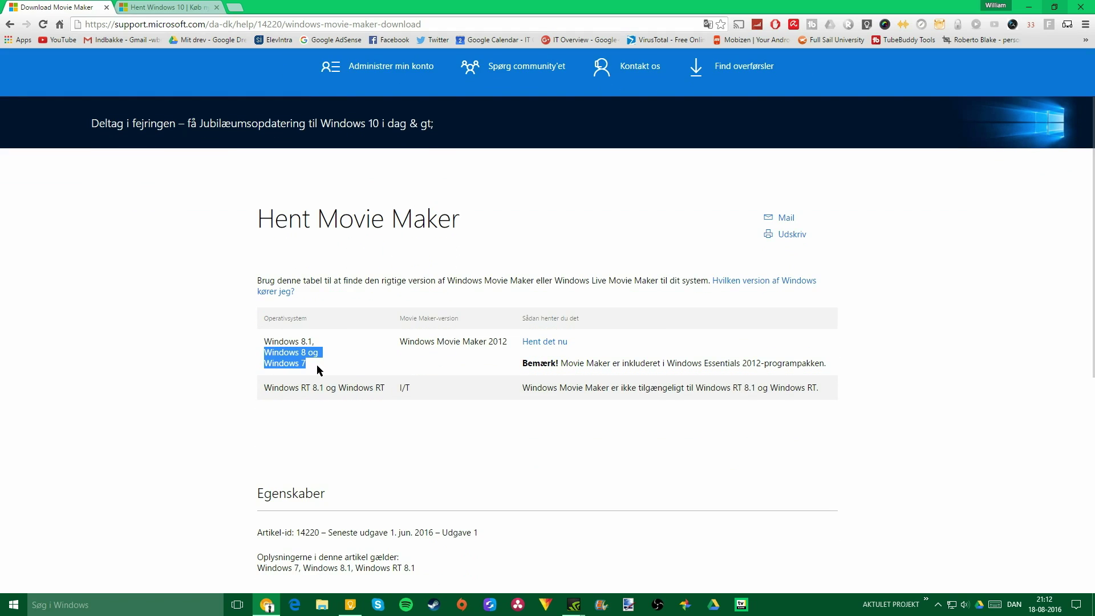
pyautogui.click(422, 375)
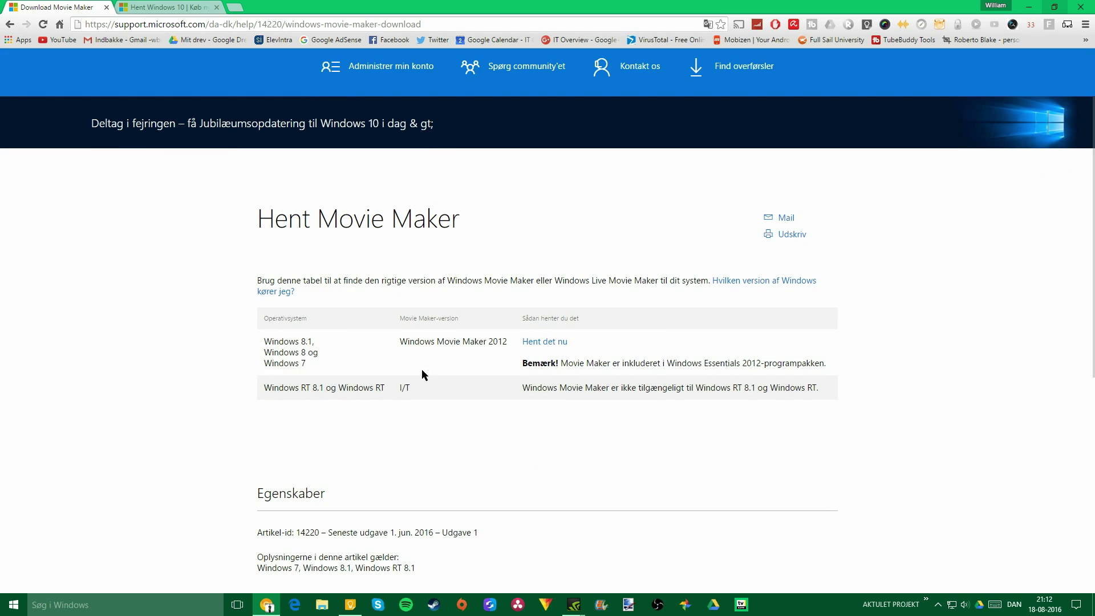
pyautogui.moveTo(544, 341)
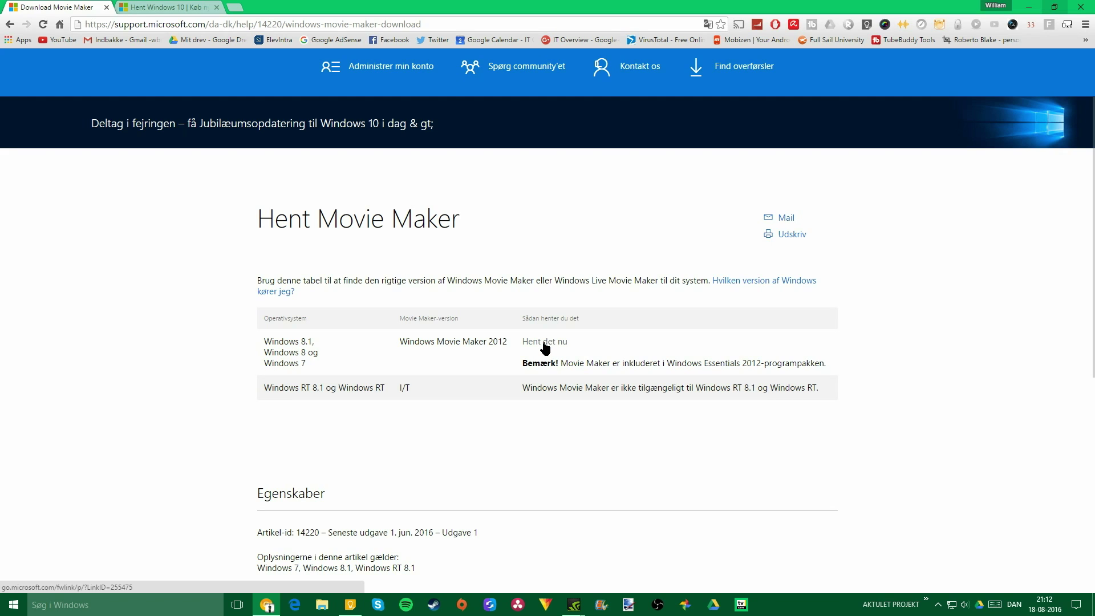
pyautogui.click(545, 341)
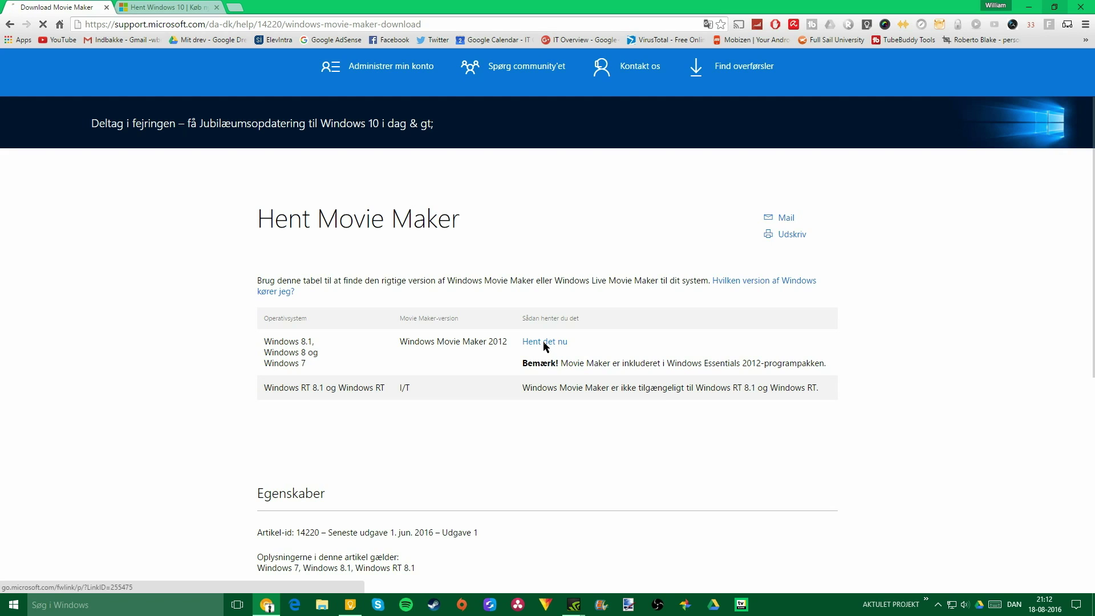
pyautogui.click(544, 341)
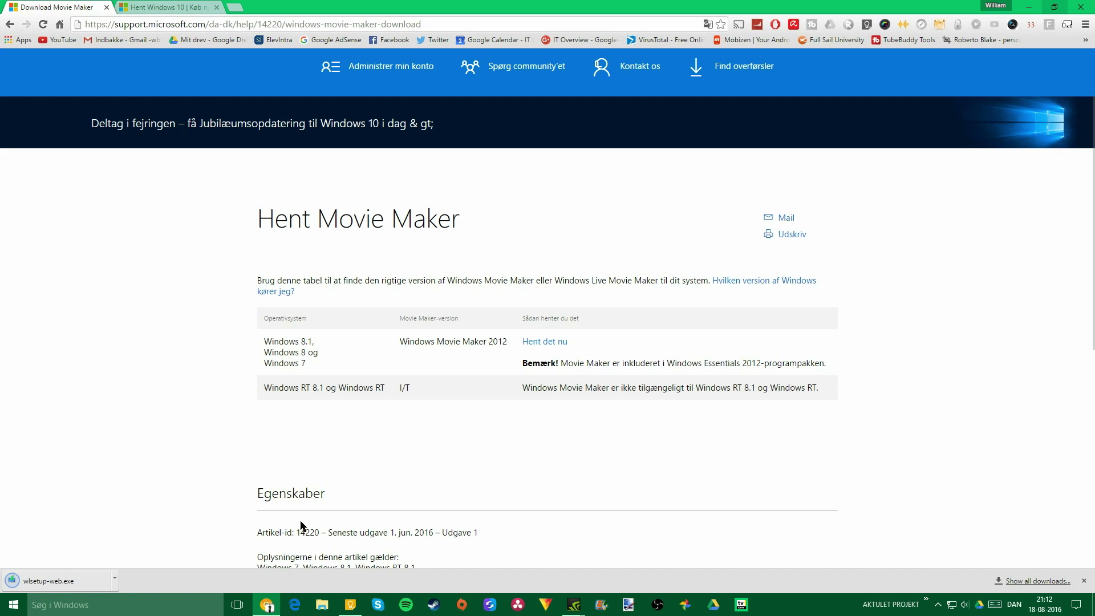
# - Browse in File Explorer to AKTUELT PROJEKT and select the wlsetup-web installer
pyautogui.click(322, 604)
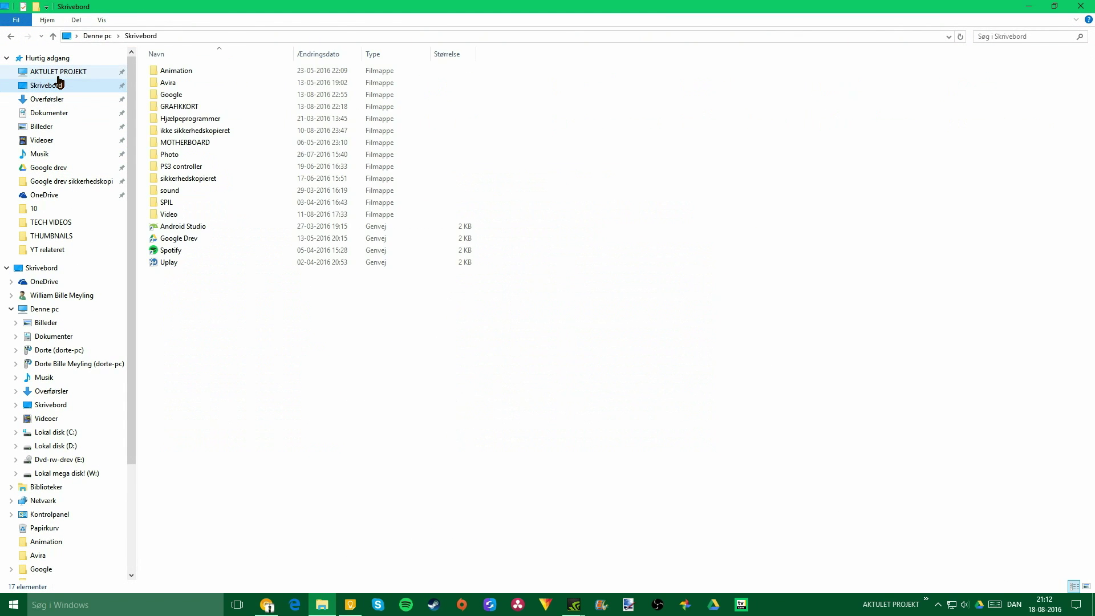
pyautogui.click(58, 71)
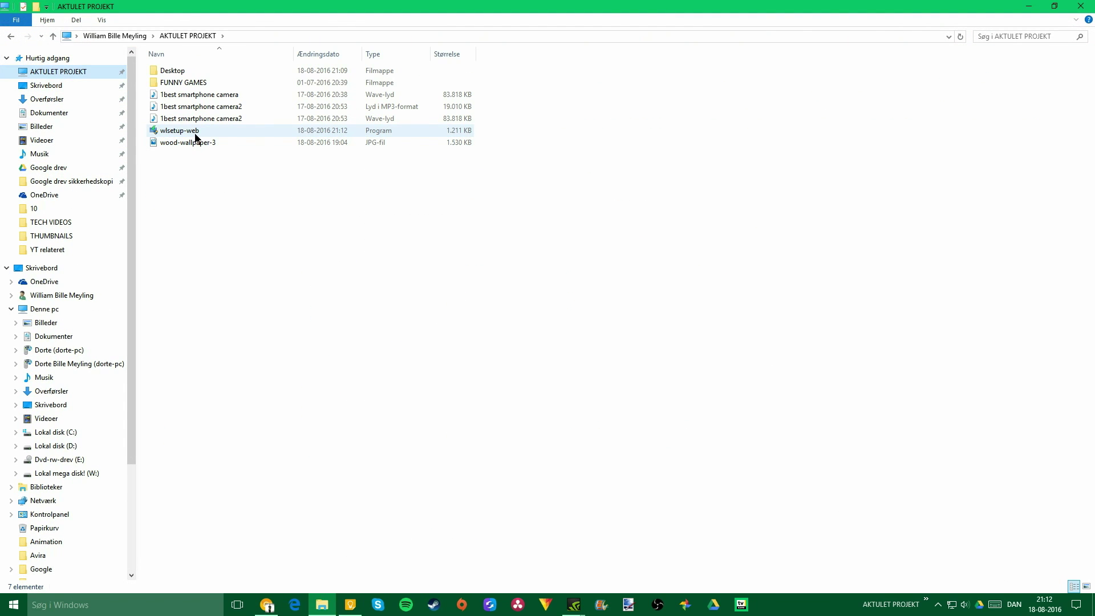
pyautogui.click(179, 130)
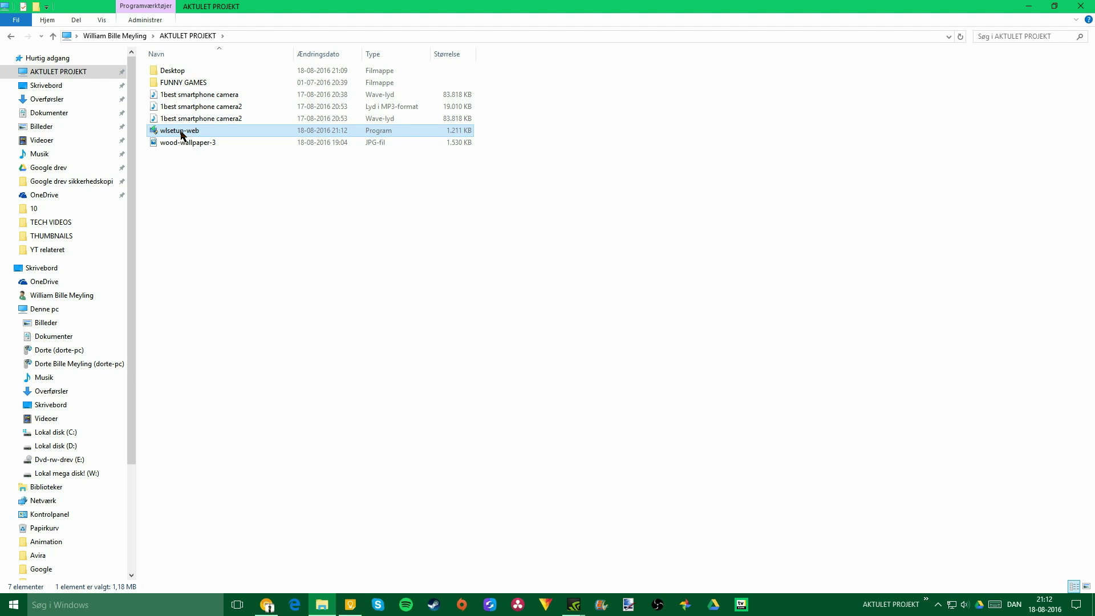
pyautogui.doubleClick(180, 130)
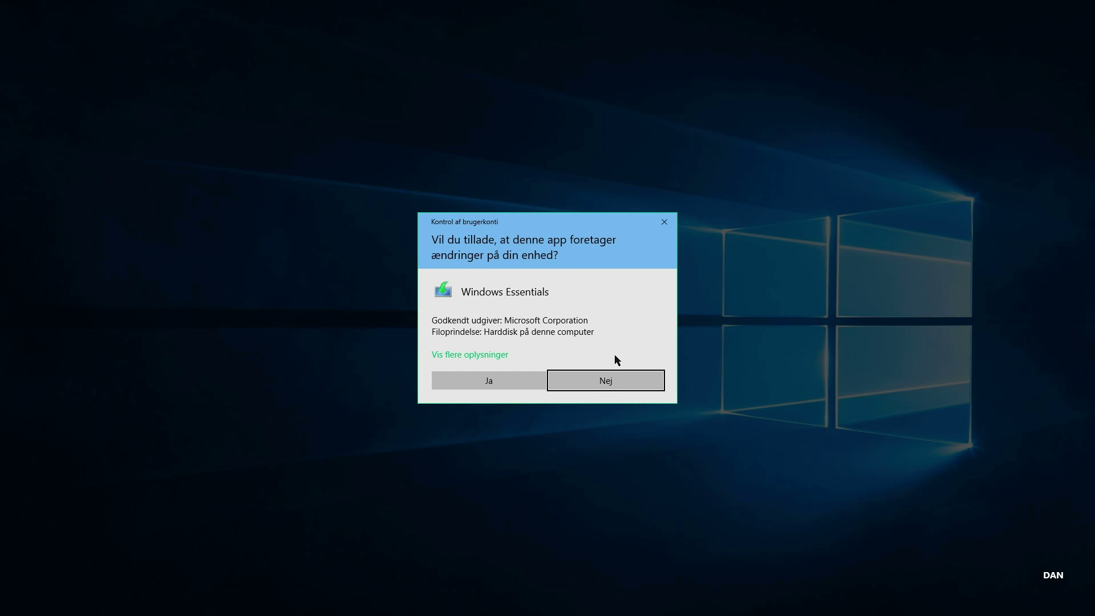
pyautogui.moveTo(490, 369)
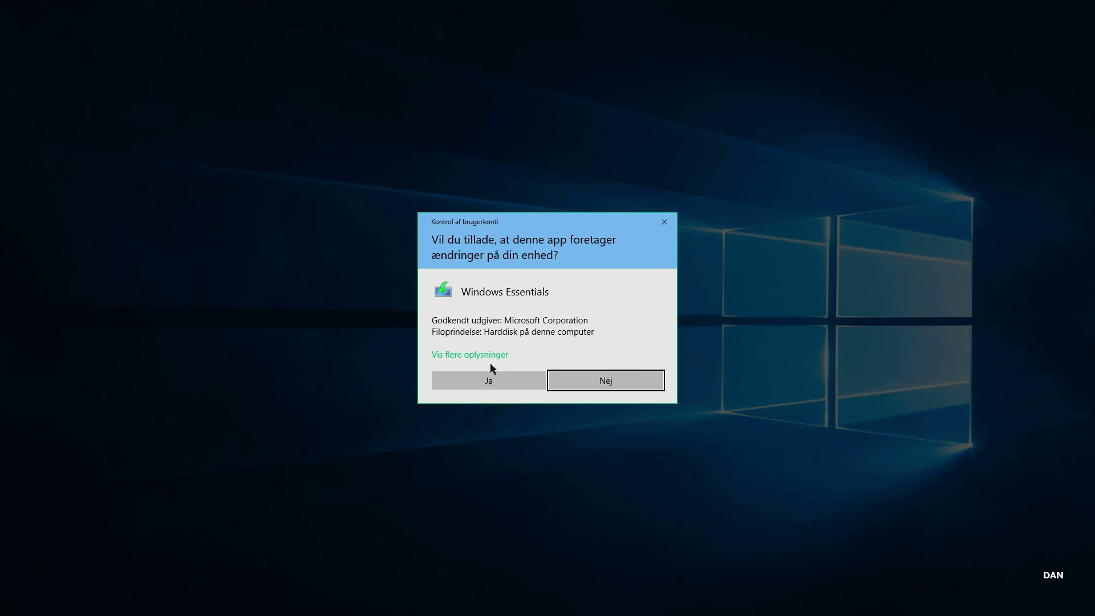
pyautogui.moveTo(512, 342)
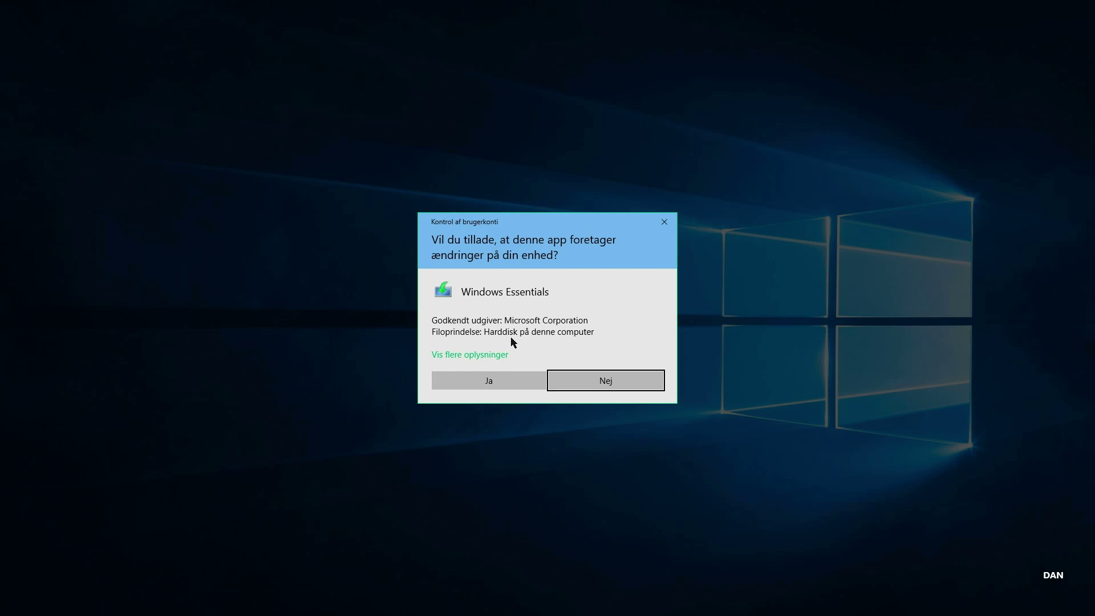
pyautogui.moveTo(511, 329)
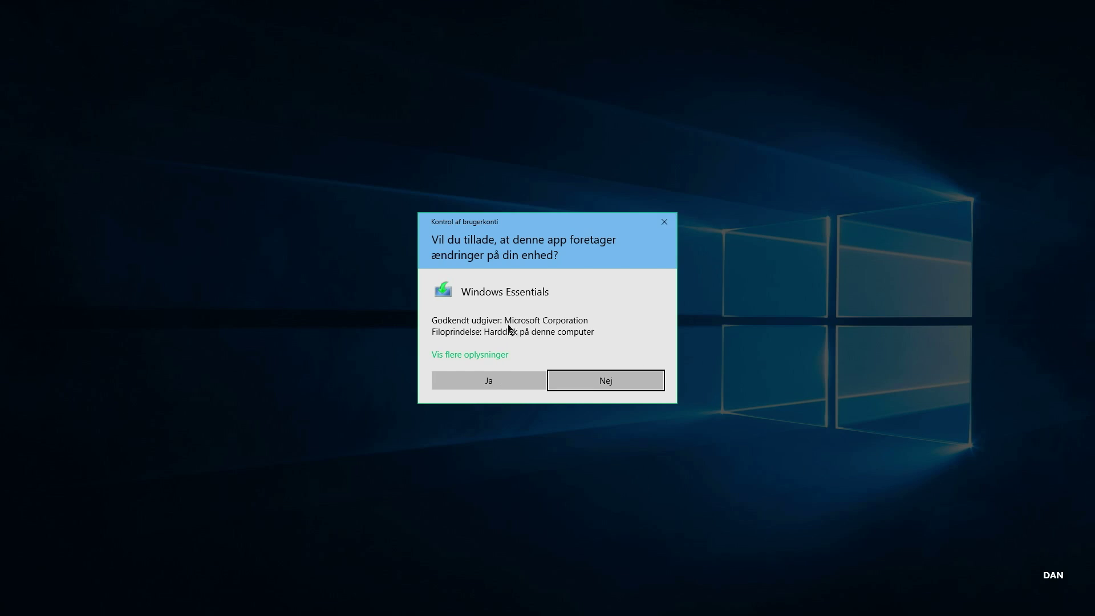
pyautogui.moveTo(643, 271)
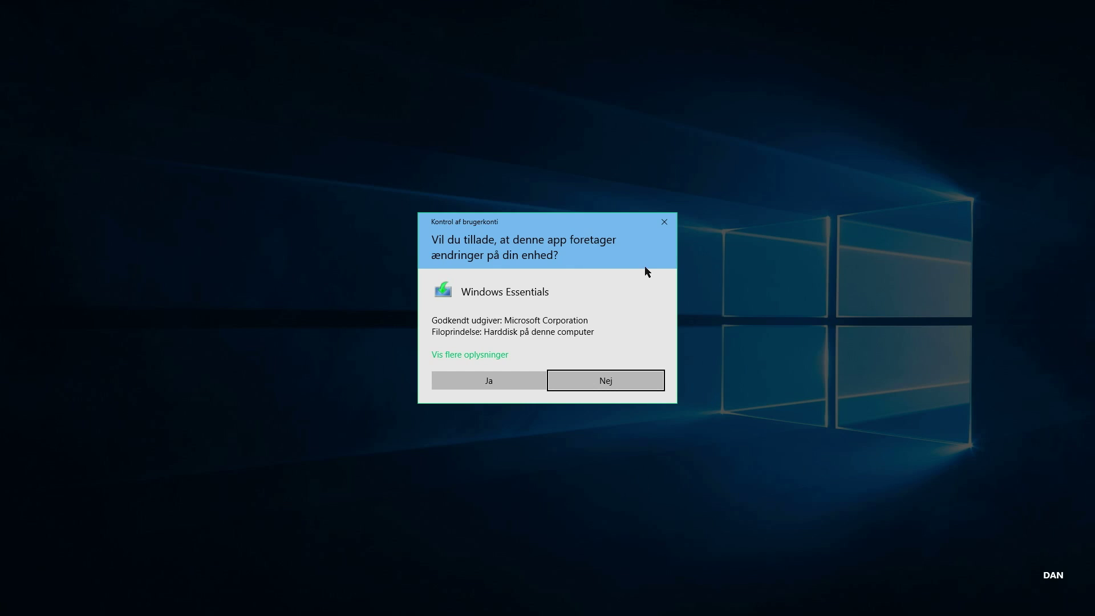
pyautogui.moveTo(664, 223)
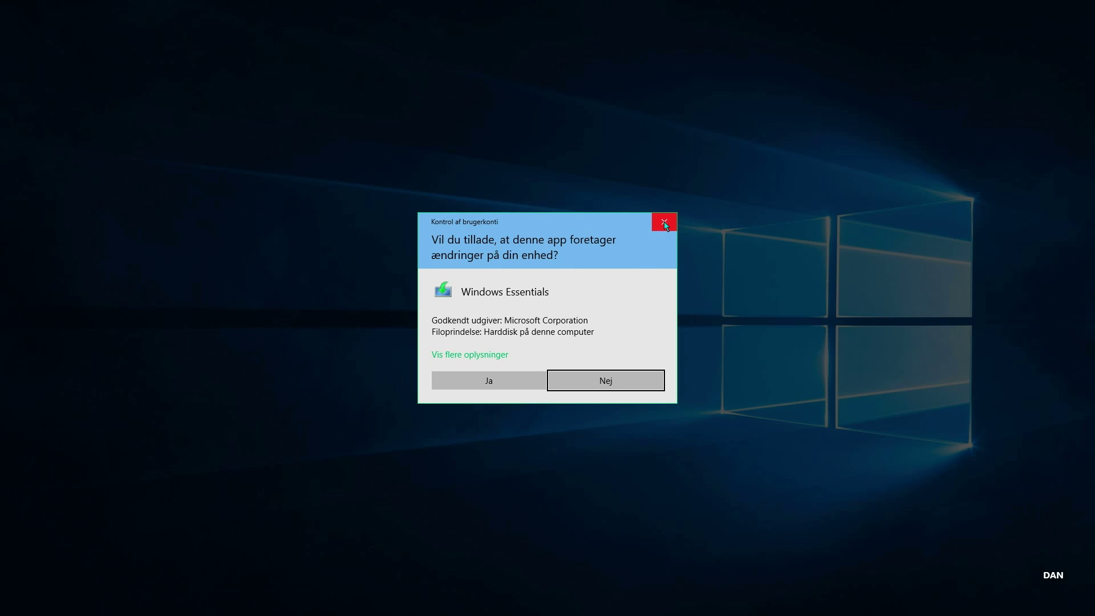
pyautogui.moveTo(664, 223)
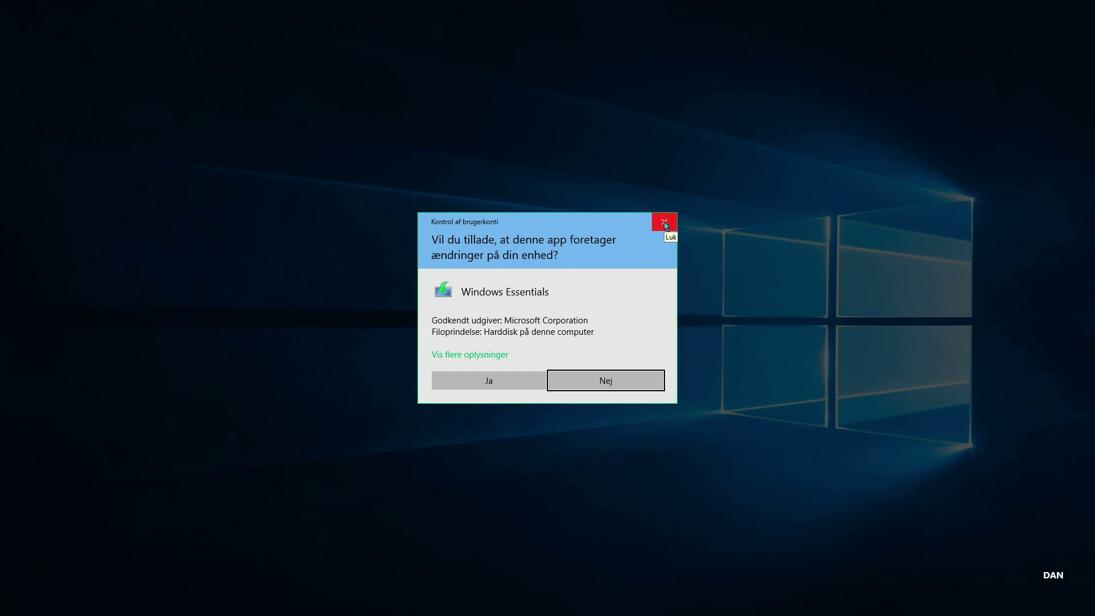
# - Dismiss the UAC prompt and find Movie Maker through Windows search with 'windows mo'
pyautogui.click(663, 223)
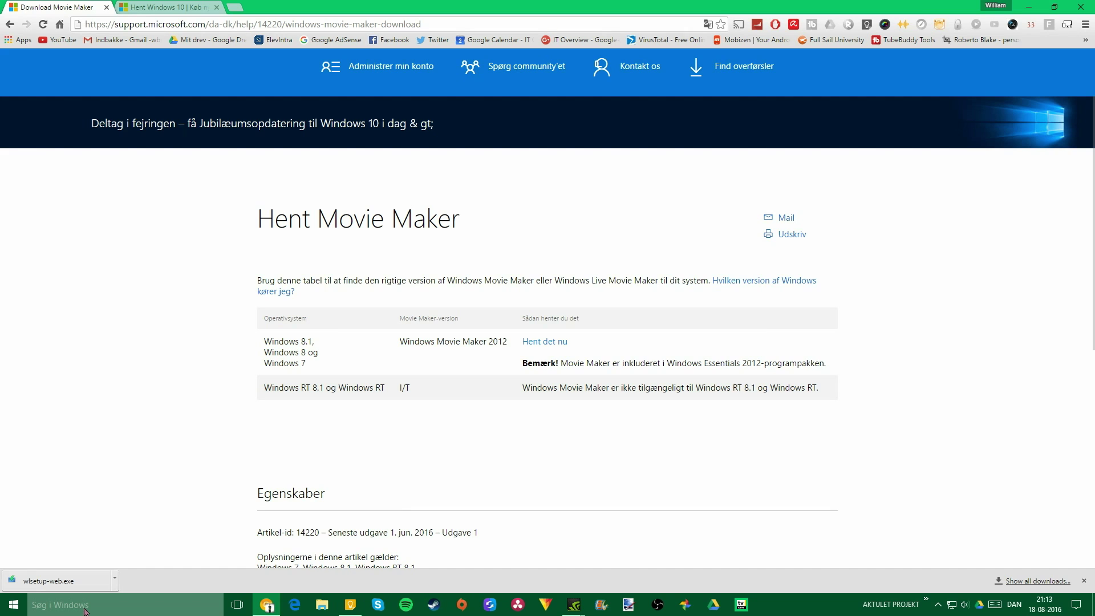
pyautogui.click(59, 604)
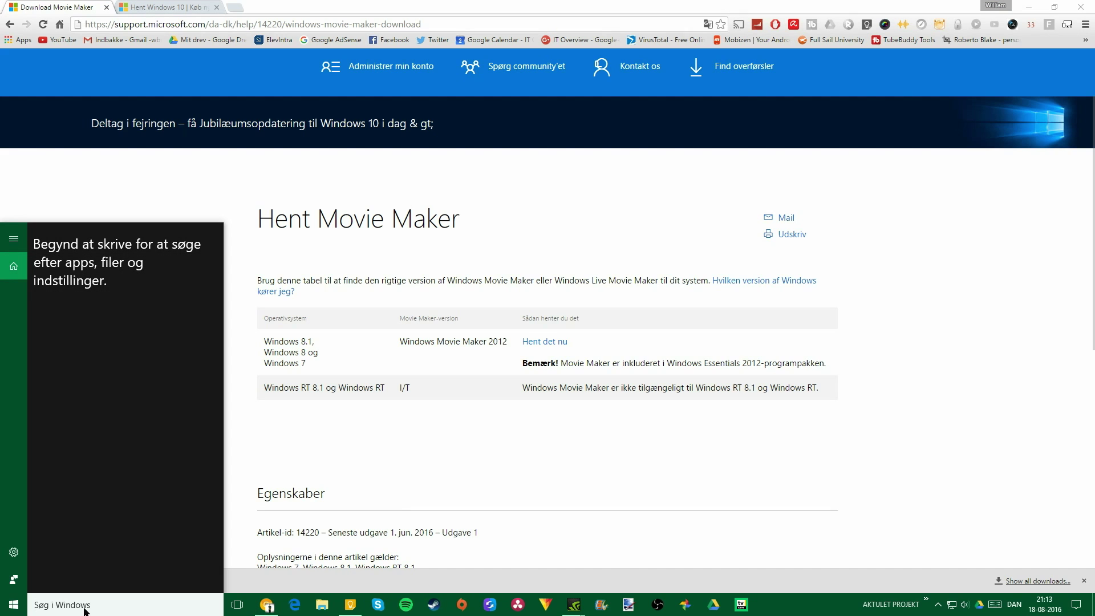
pyautogui.write('windows mo')
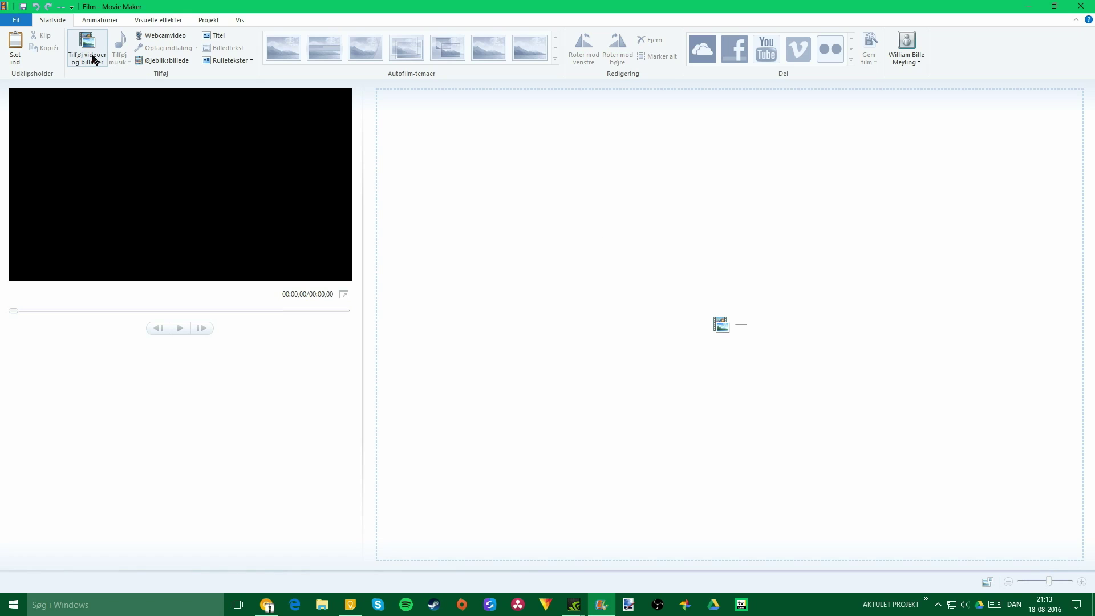
# - Add the IT intro clip from the INTRO folder under IT Overview to the storyboard
pyautogui.click(86, 48)
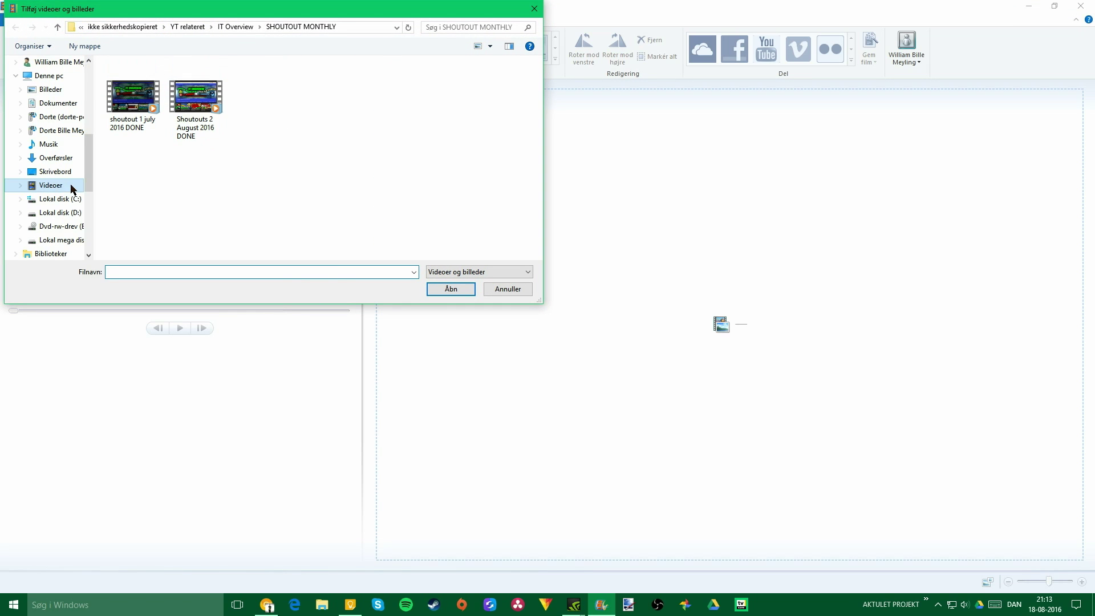
pyautogui.click(259, 27)
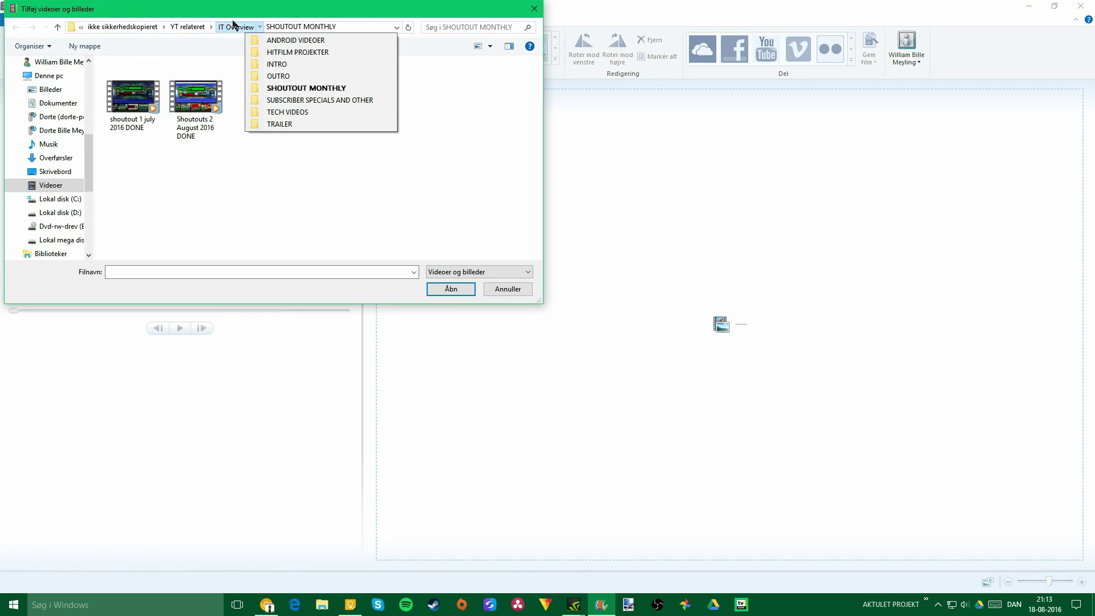
pyautogui.click(451, 288)
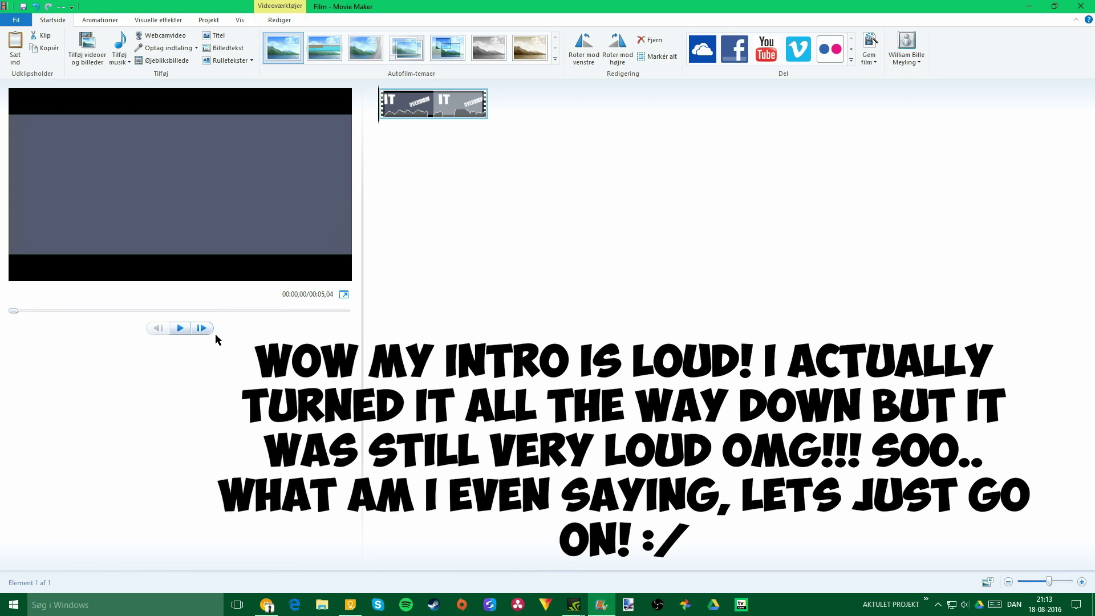
# - Preview the intro clip and browse the full Overgange transition gallery under Animationer
pyautogui.click(179, 328)
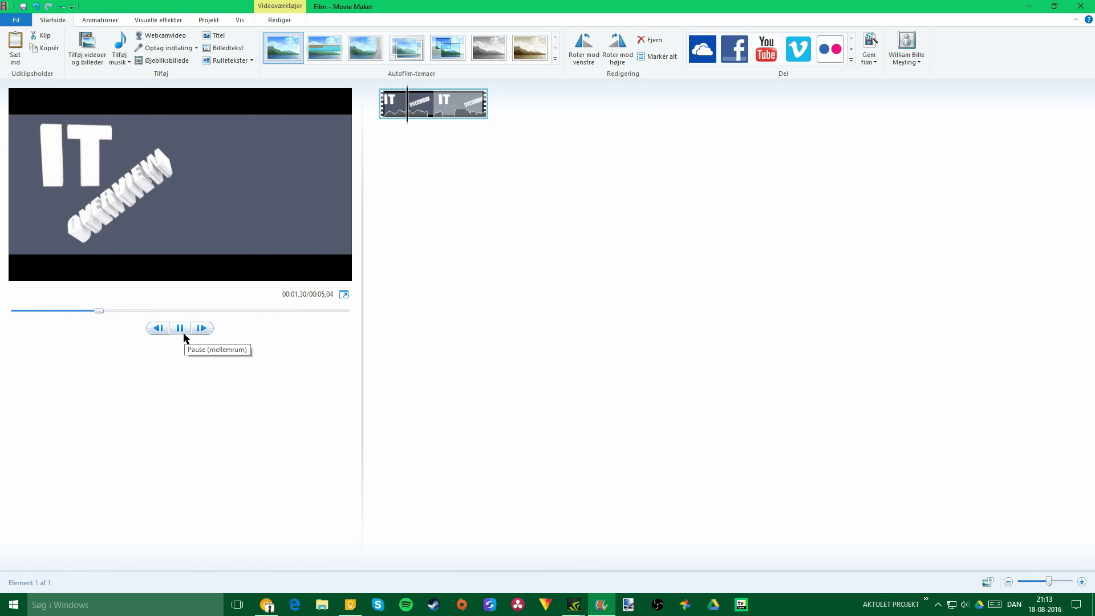
pyautogui.click(179, 328)
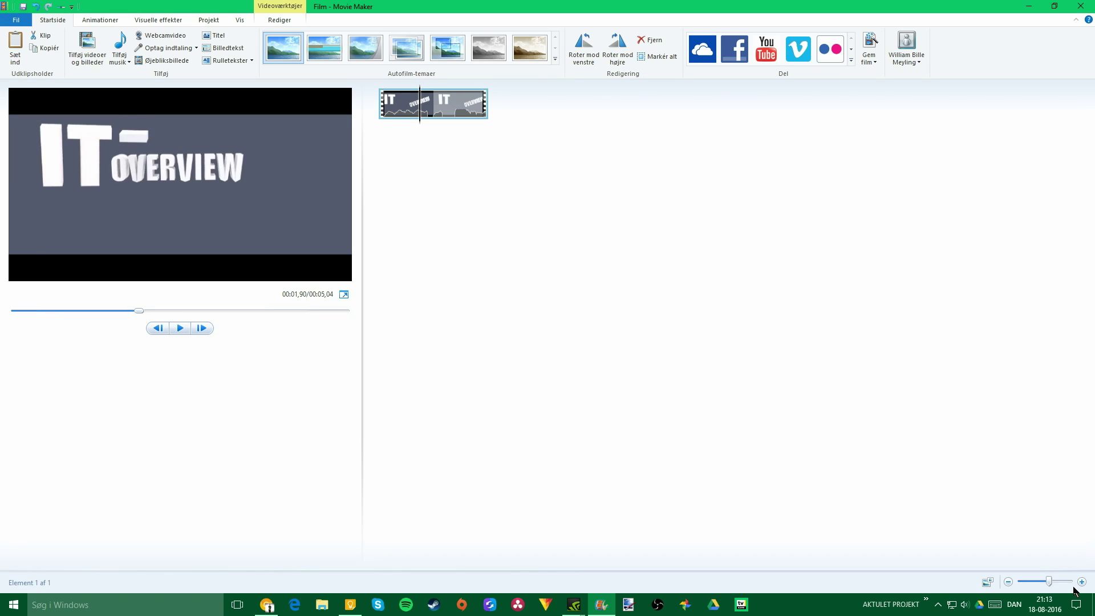
pyautogui.moveTo(180, 566)
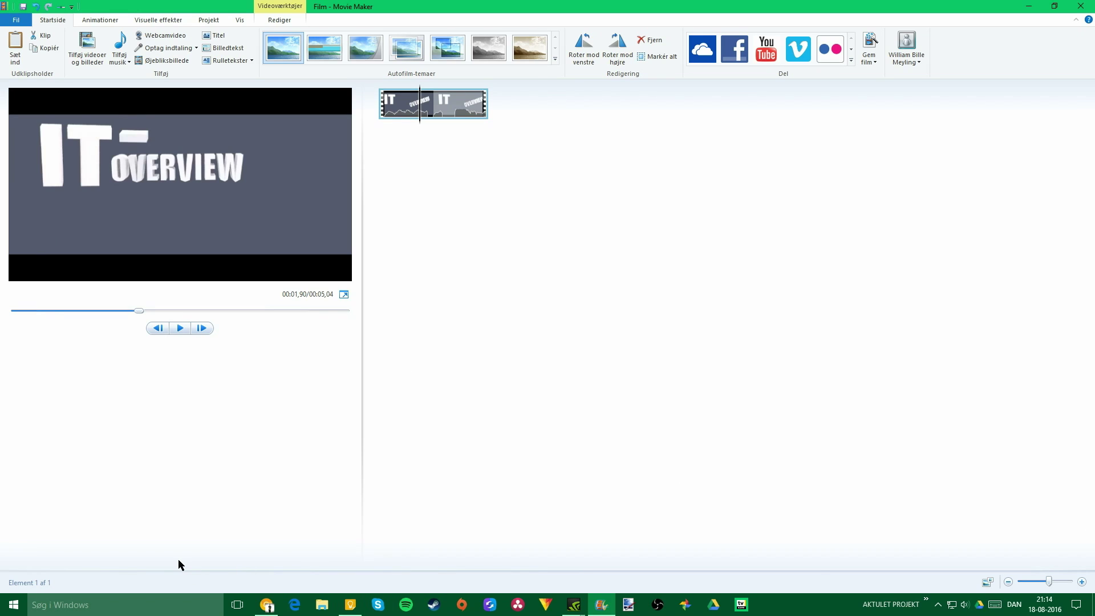
pyautogui.moveTo(113, 75)
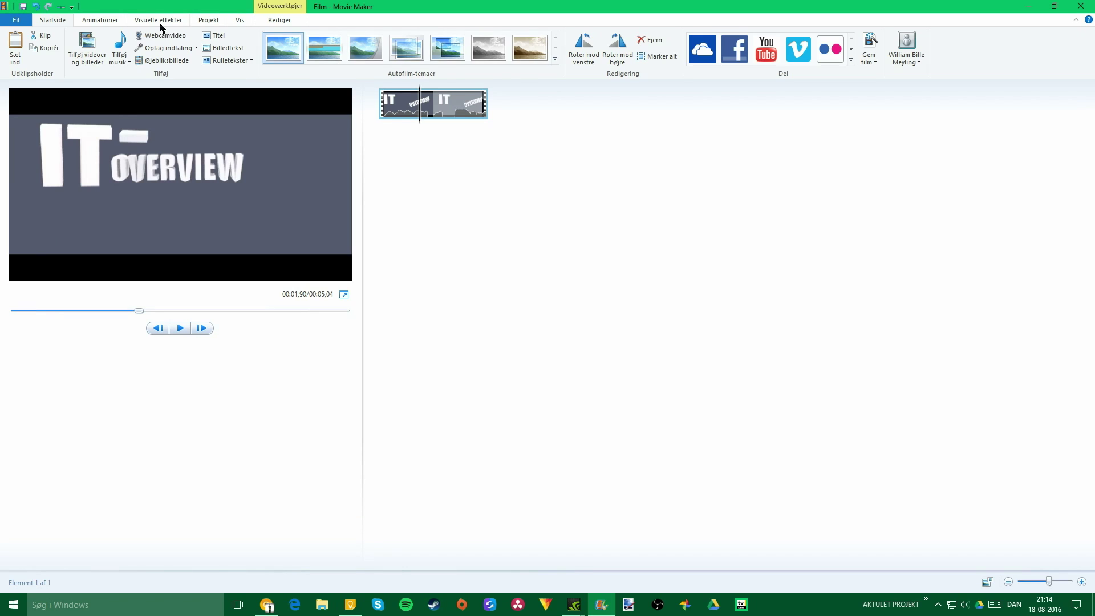
pyautogui.click(99, 19)
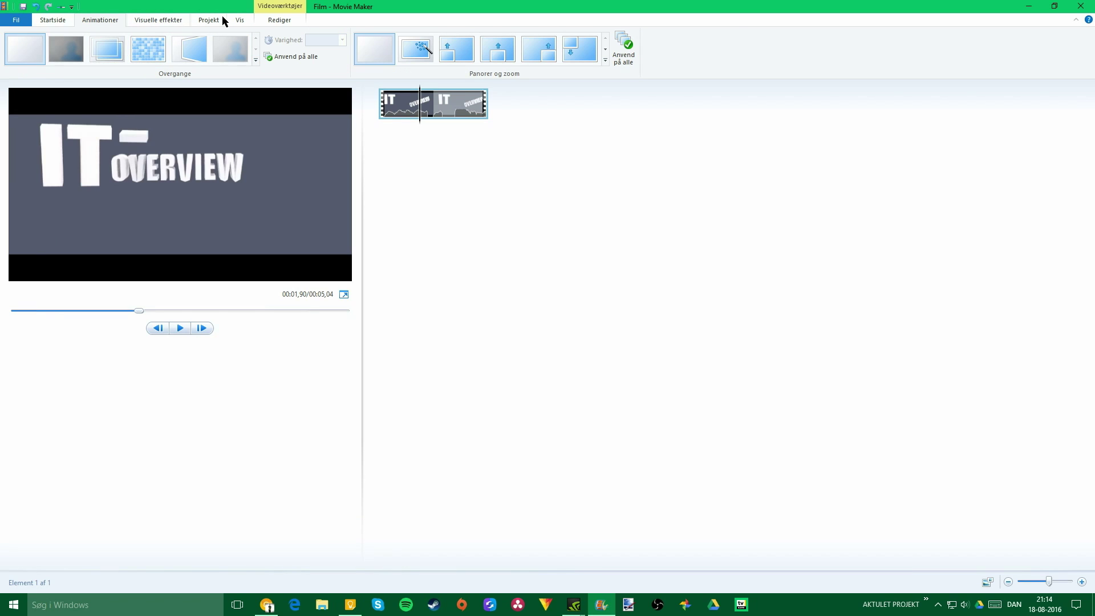
pyautogui.moveTo(284, 70)
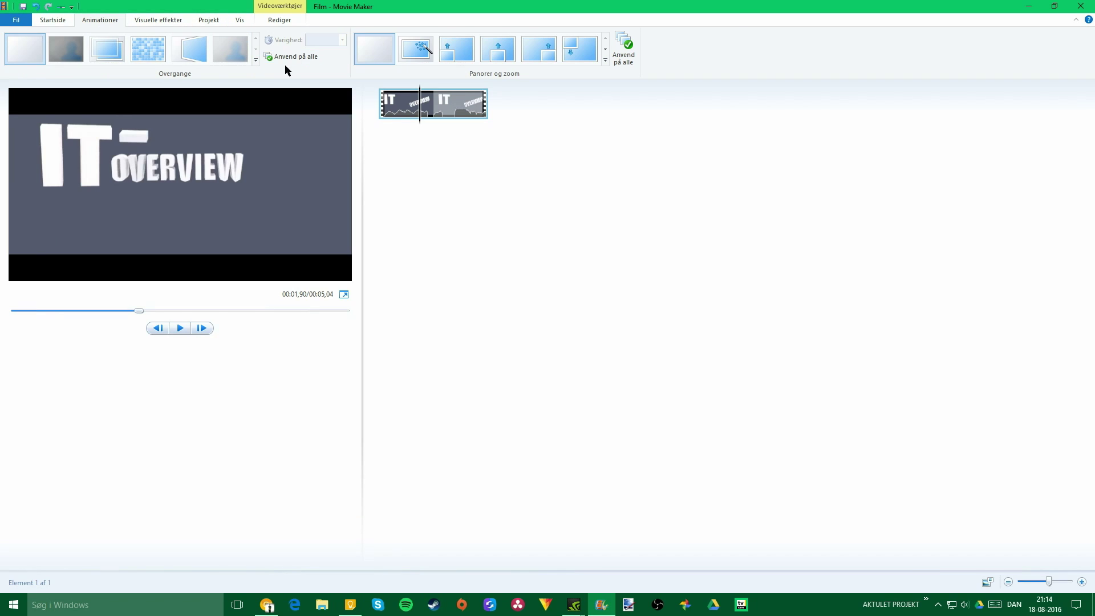
pyautogui.click(256, 60)
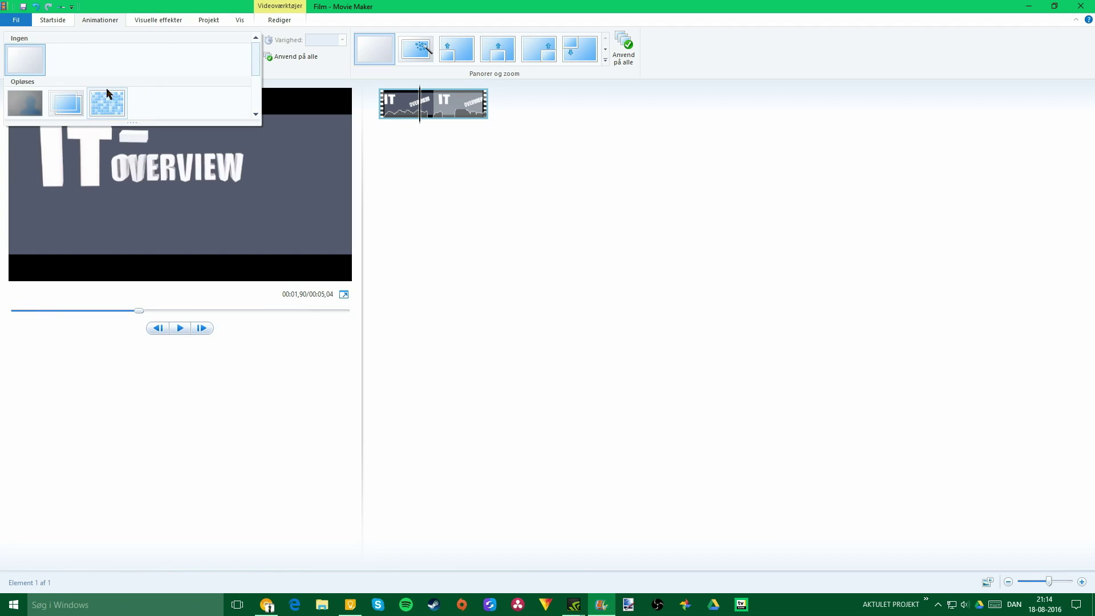
# - Apply the pixel dissolve transition and bring up Lydstyrke for video on Rediger
pyautogui.click(180, 328)
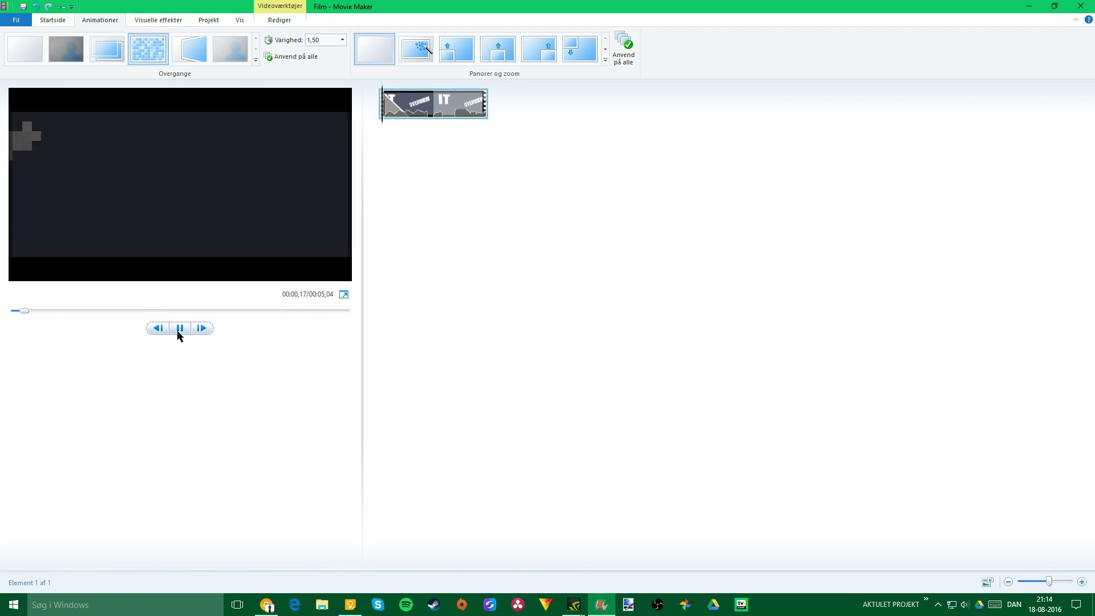
pyautogui.click(179, 328)
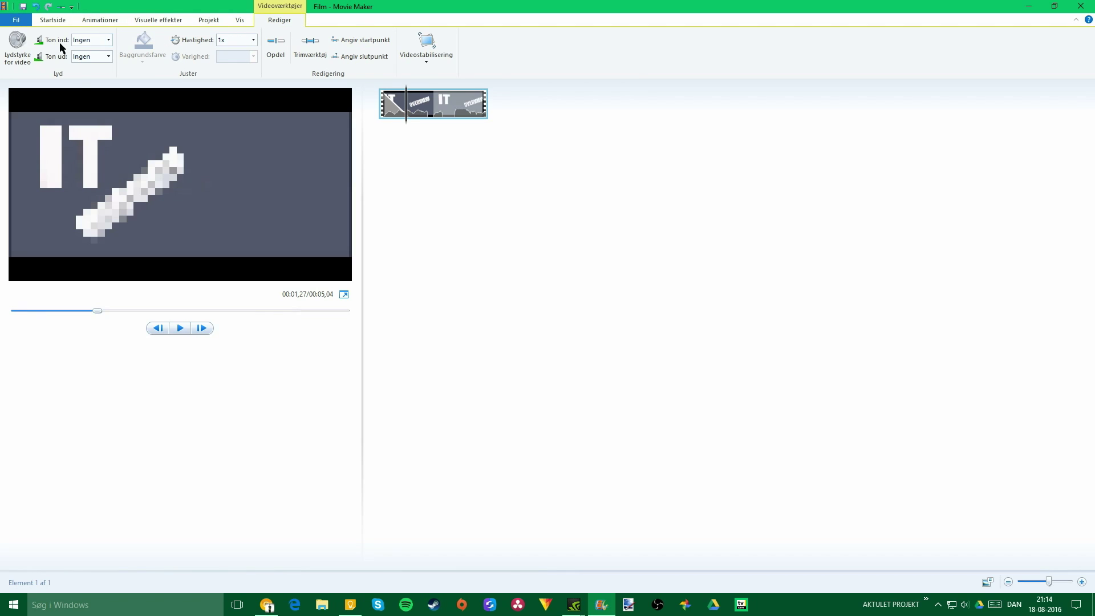
pyautogui.click(16, 49)
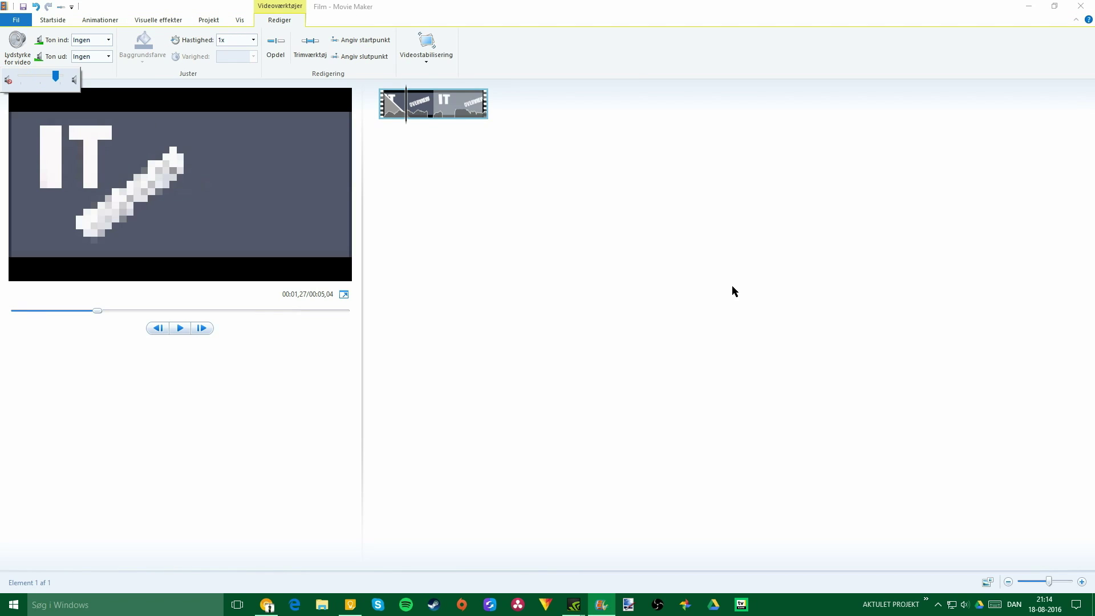